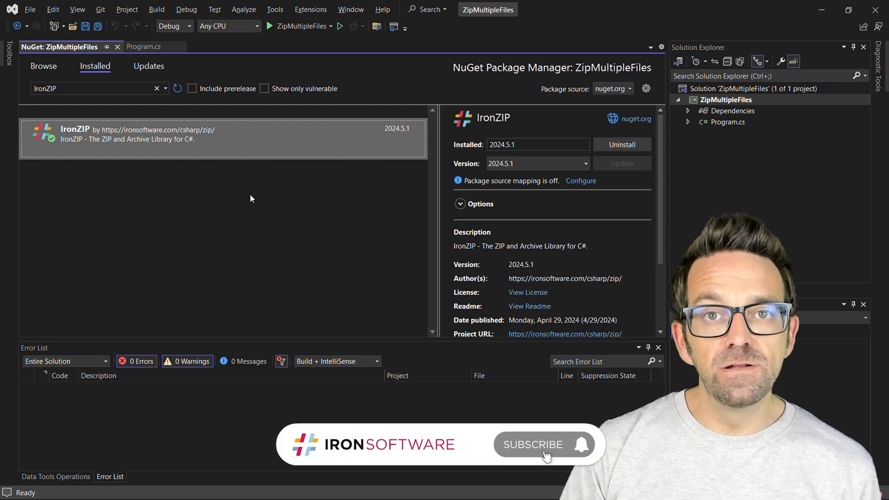
# Show the Program.cs code that builds the IronZipArchive with the three asset files.
pyautogui.click(533, 444)
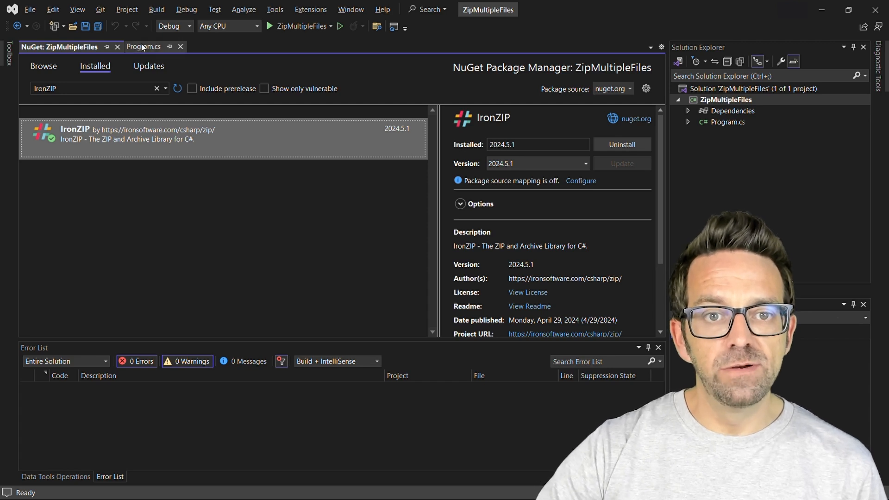
pyautogui.click(143, 47)
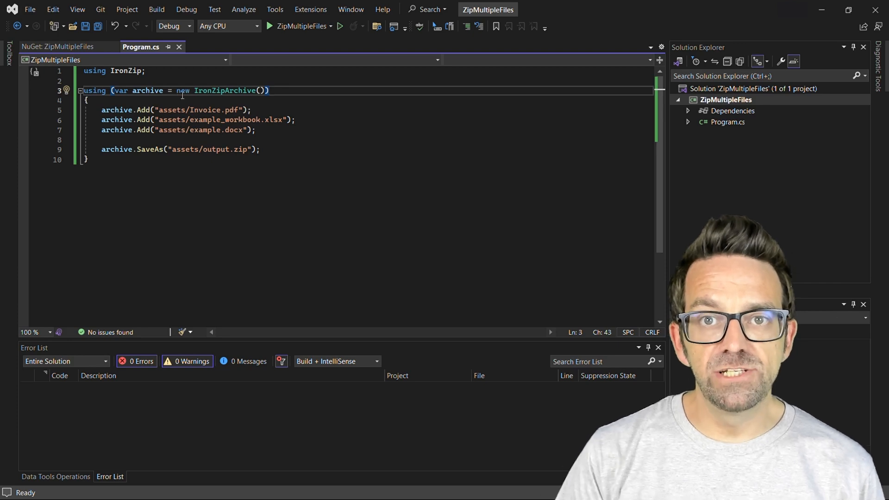
# Run the program and open the generated output.zip in WinRAR from the assets folder.
pyautogui.doubleClick(224, 91)
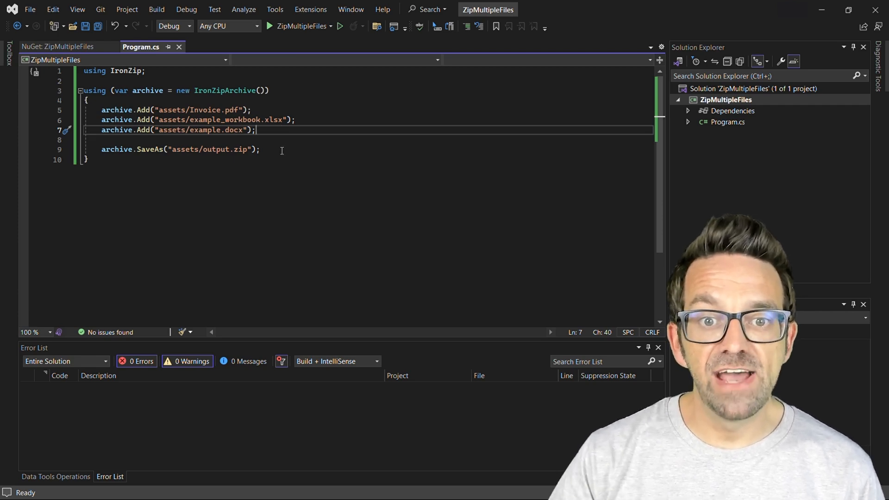
pyautogui.click(282, 149)
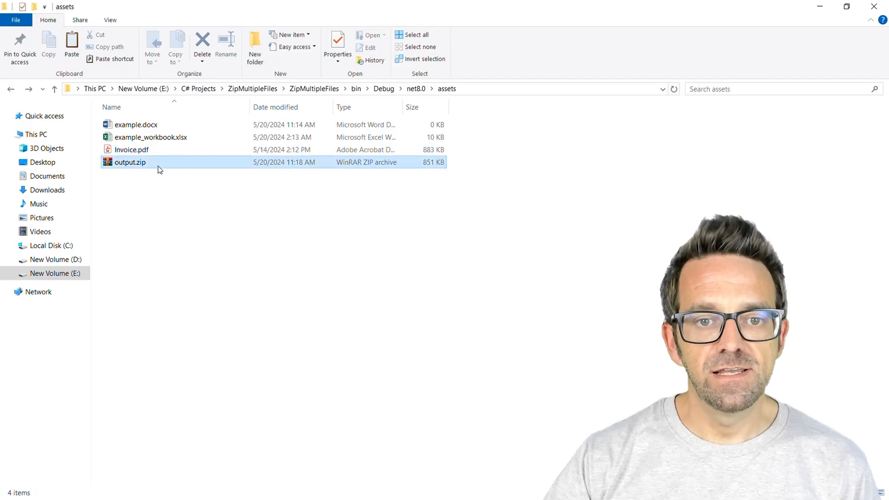
pyautogui.doubleClick(129, 162)
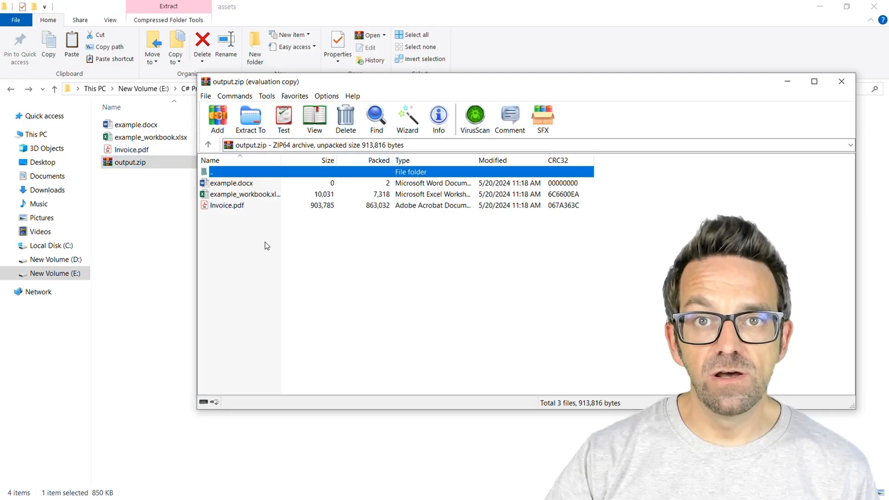